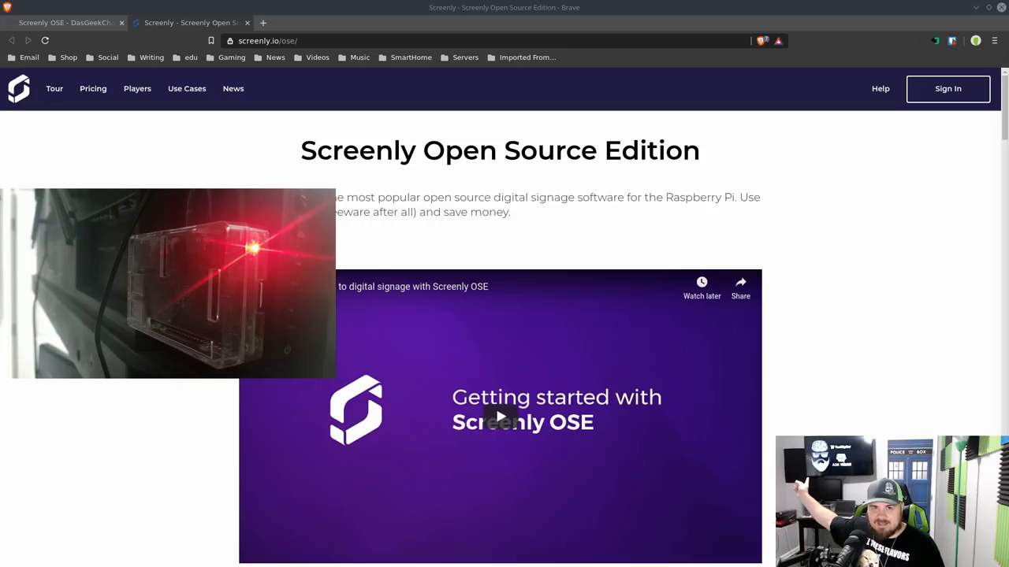
# - Scroll down the Screenly site, then go to the Pricing page with Bronze, Silver, Gold and Enterprise plans
pyautogui.scroll(-3)
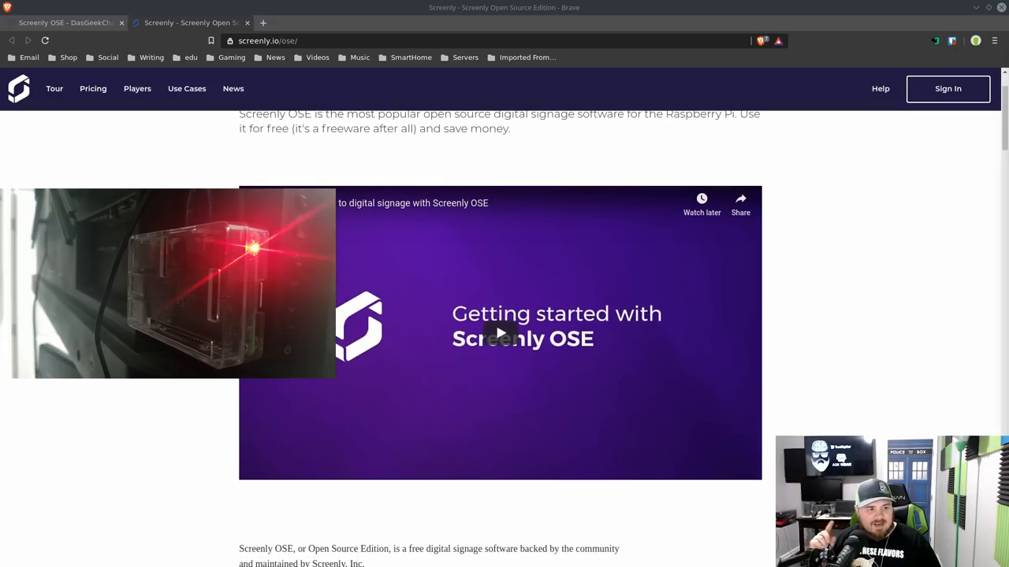
pyautogui.scroll(-3)
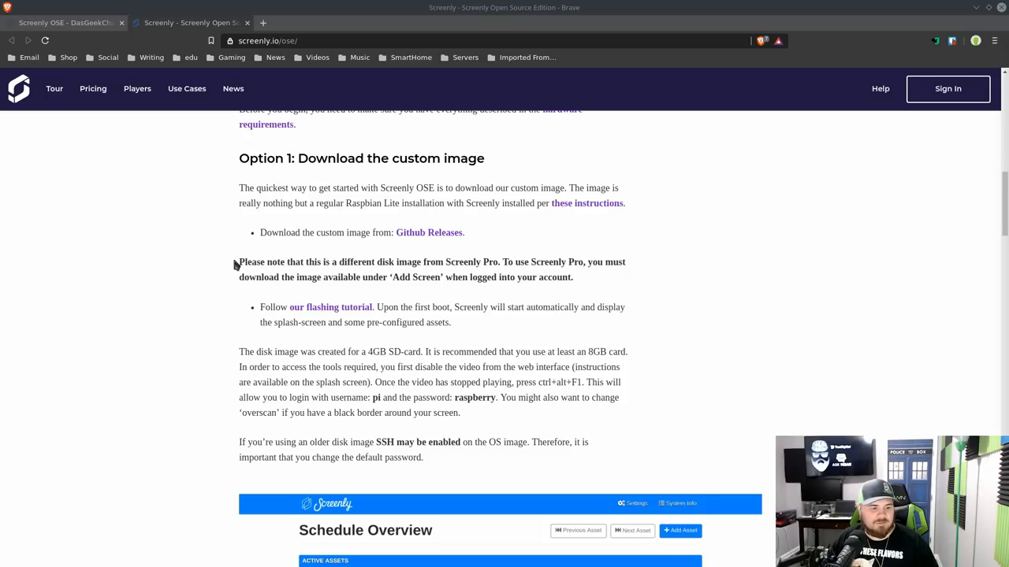
pyautogui.scroll(-3)
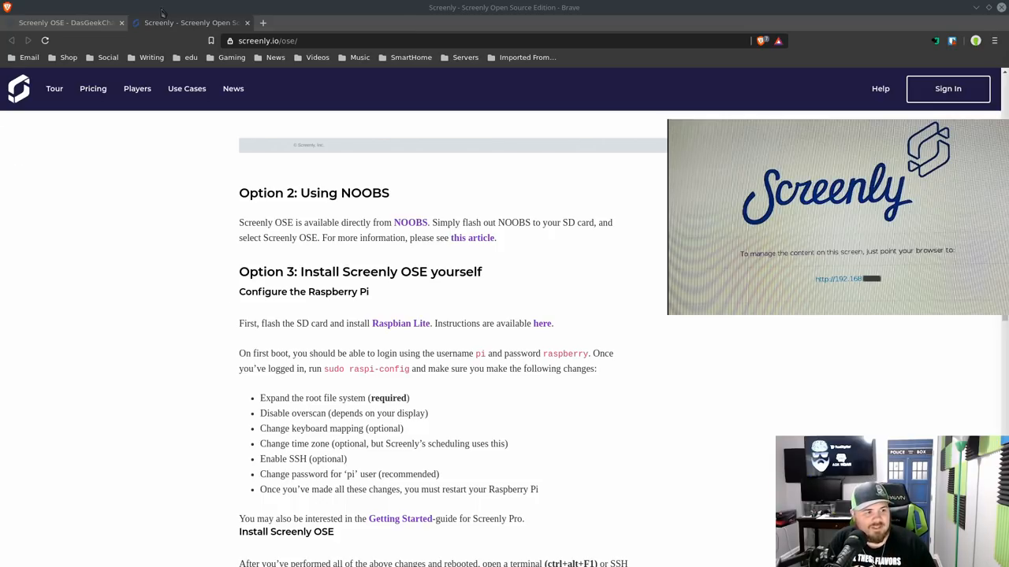
pyautogui.moveTo(197, 22)
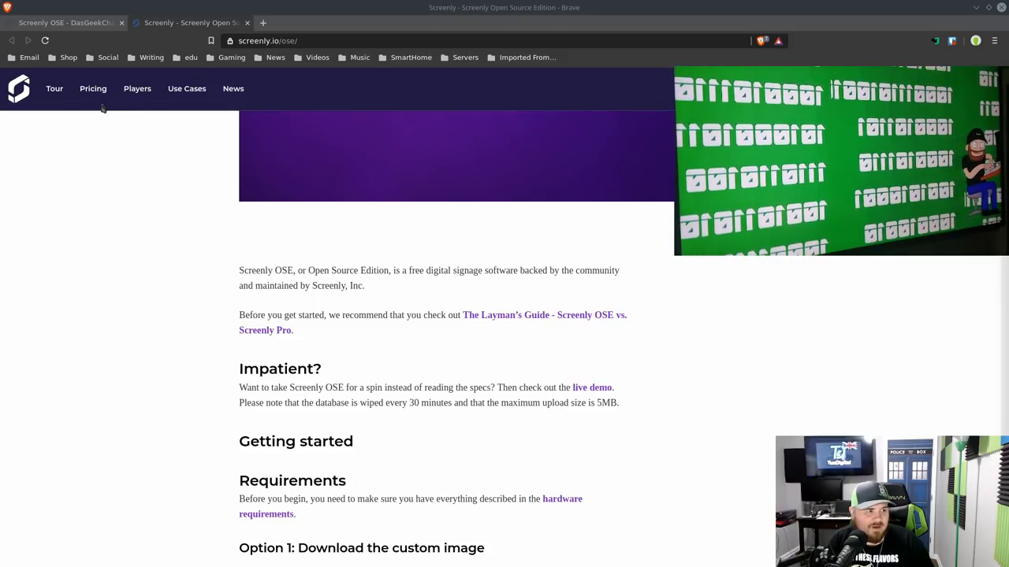
pyautogui.click(92, 88)
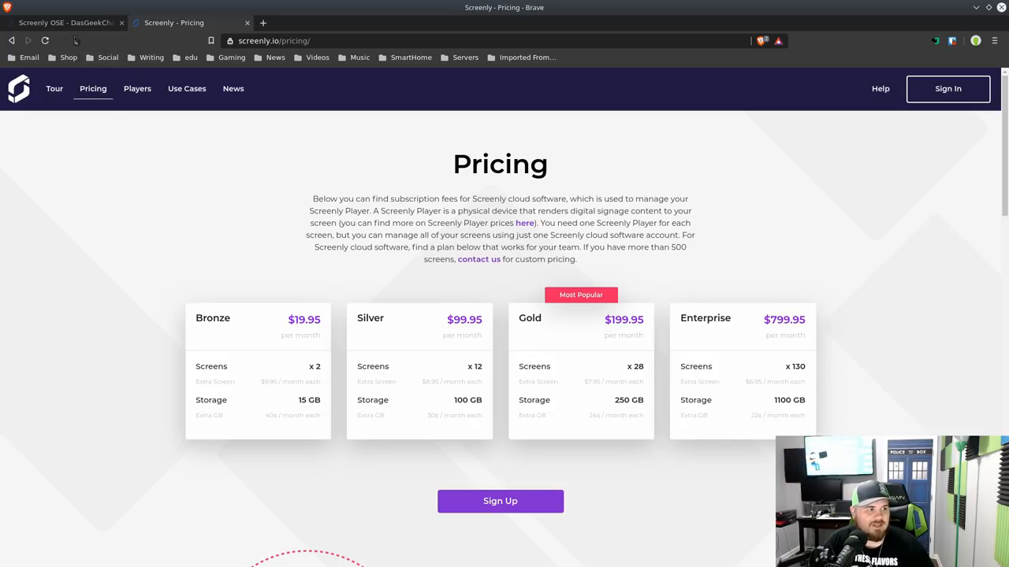
pyautogui.moveTo(71, 22)
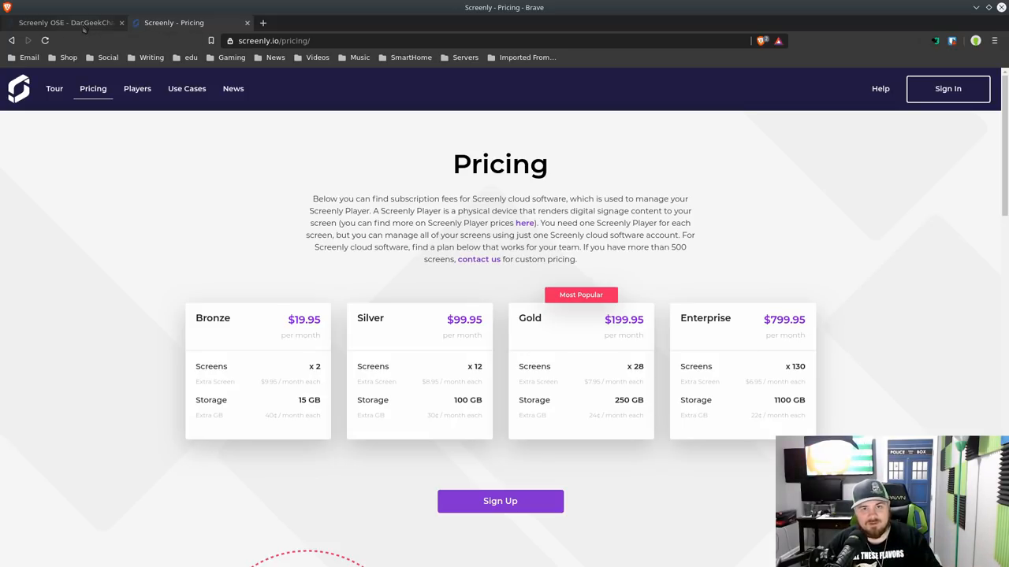
# - From the Screenly OSE schedule overview, look at the Add Asset dialog's URL and Upload options, then dismiss it
pyautogui.click(66, 22)
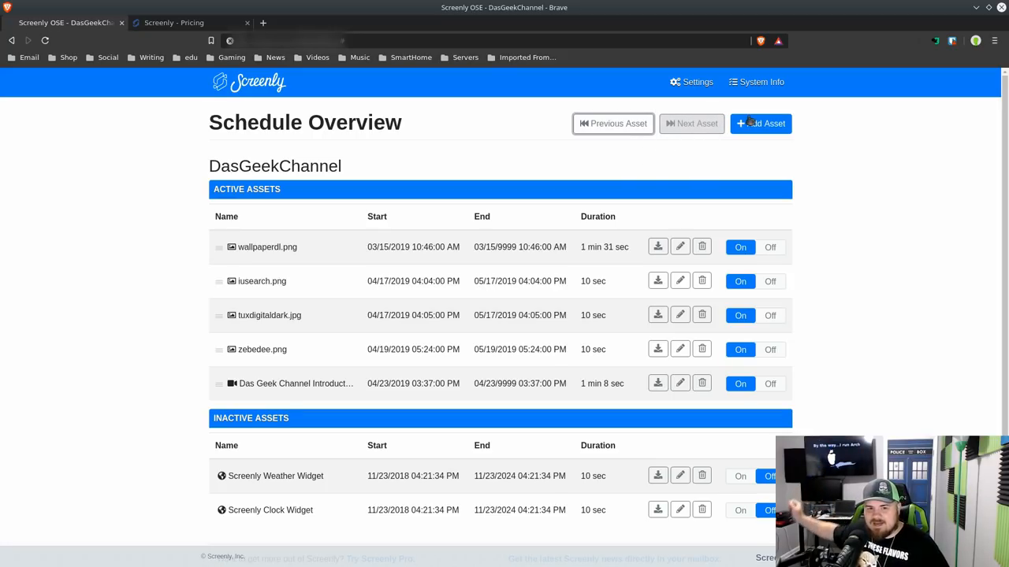
pyautogui.click(760, 123)
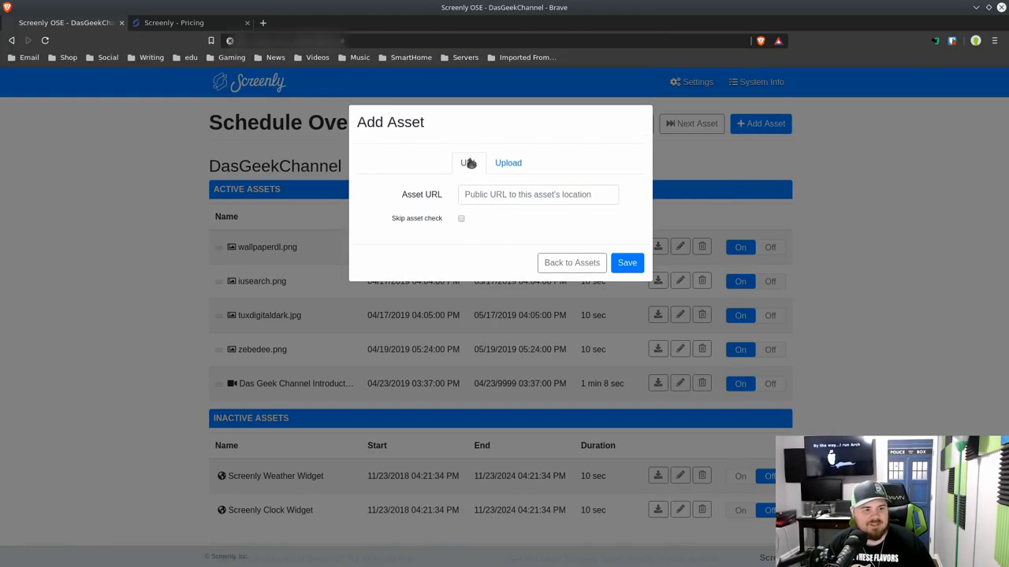
pyautogui.click(539, 196)
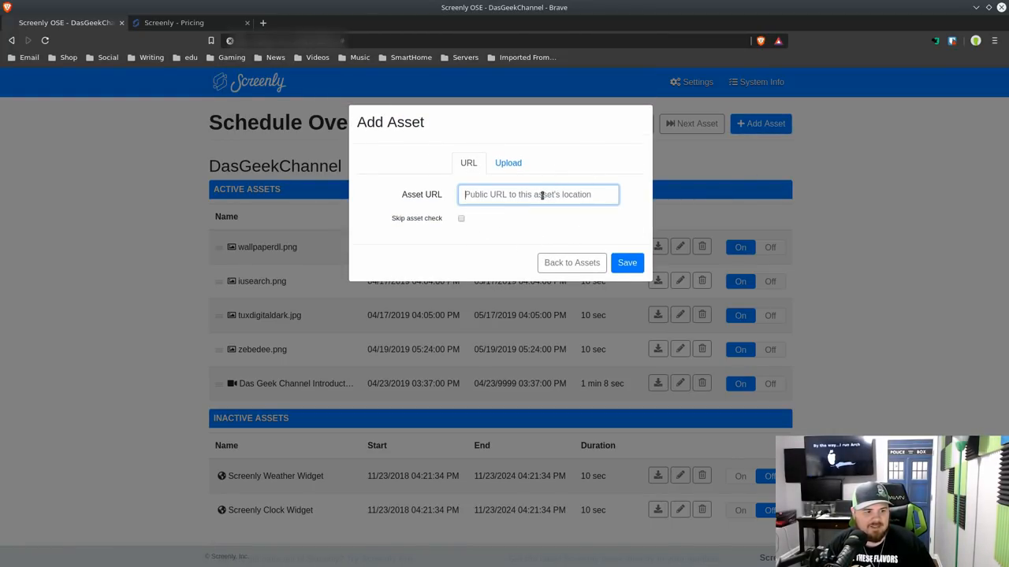
pyautogui.click(508, 162)
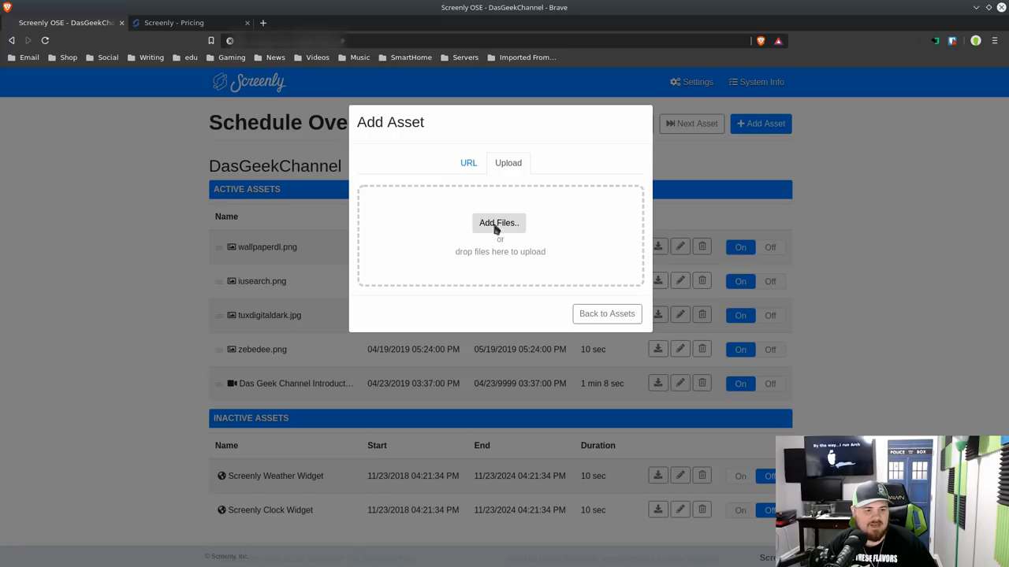
pyautogui.moveTo(95, 148)
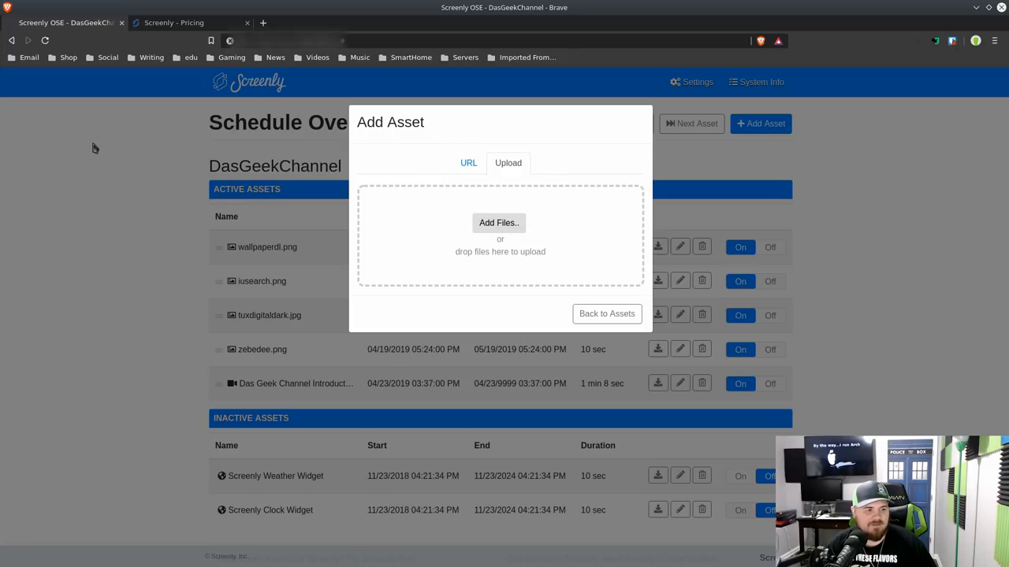
pyautogui.click(607, 314)
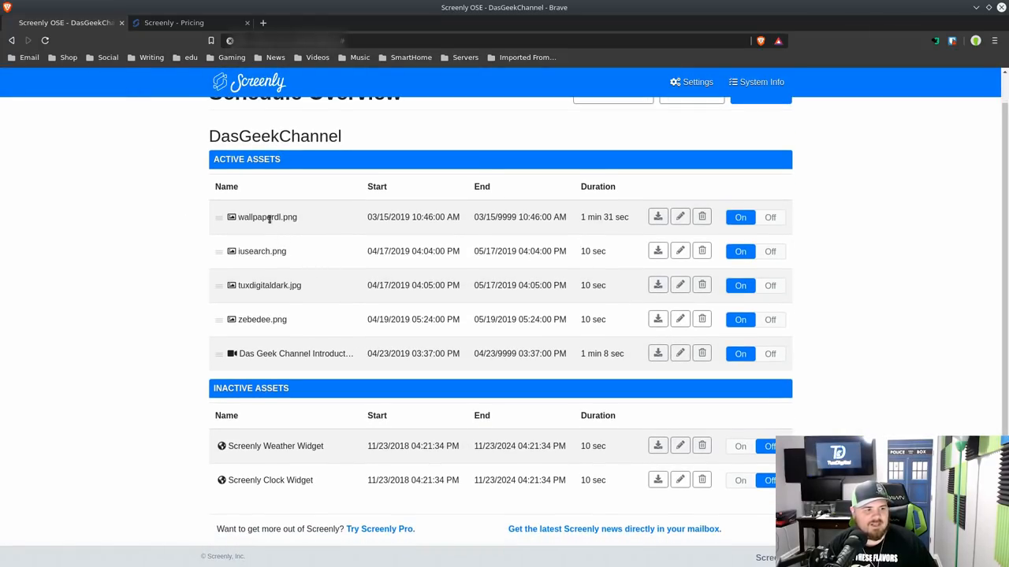
pyautogui.moveTo(264, 250)
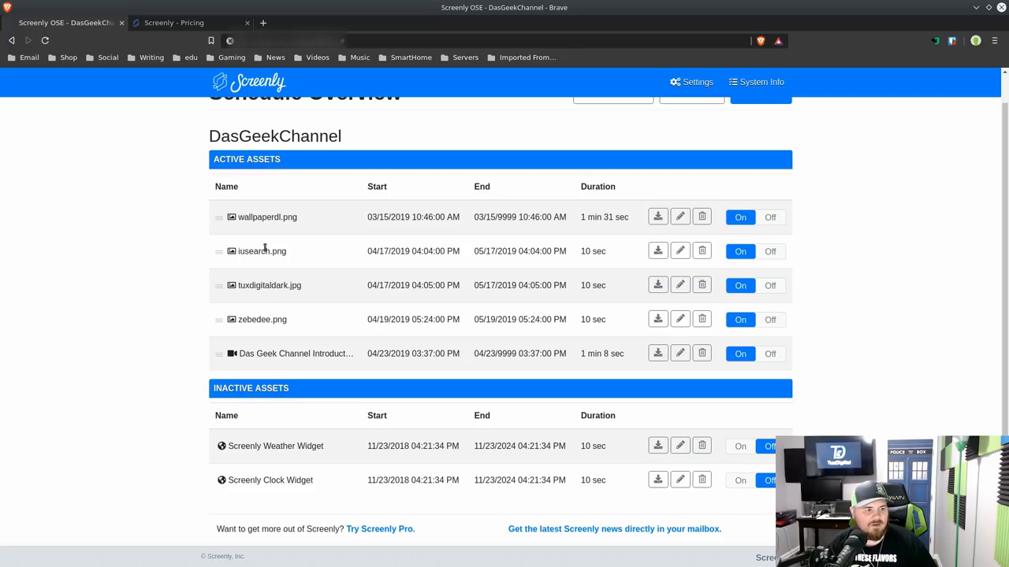
pyautogui.moveTo(246, 317)
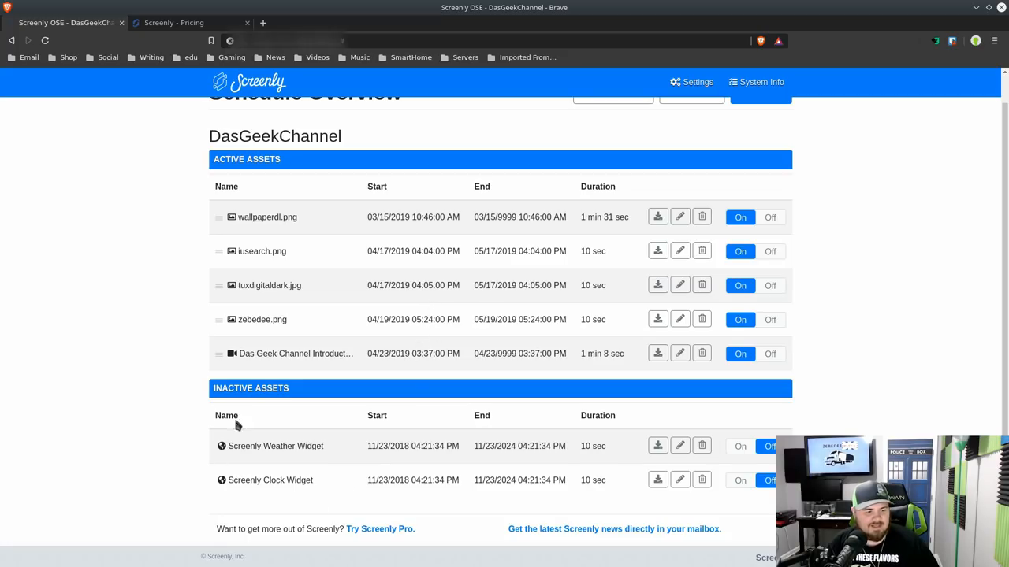
pyautogui.moveTo(740, 301)
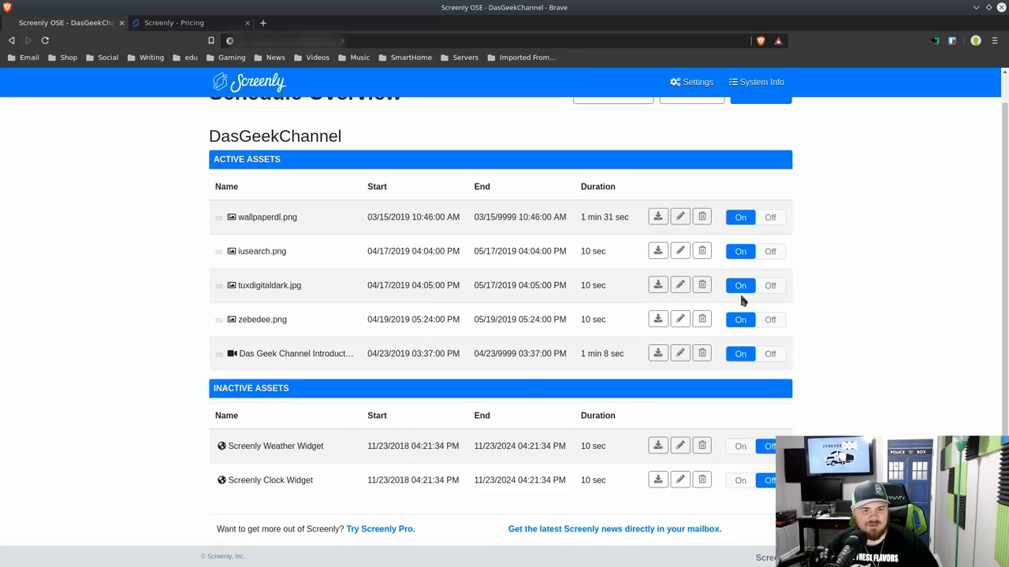
pyautogui.moveTo(441, 463)
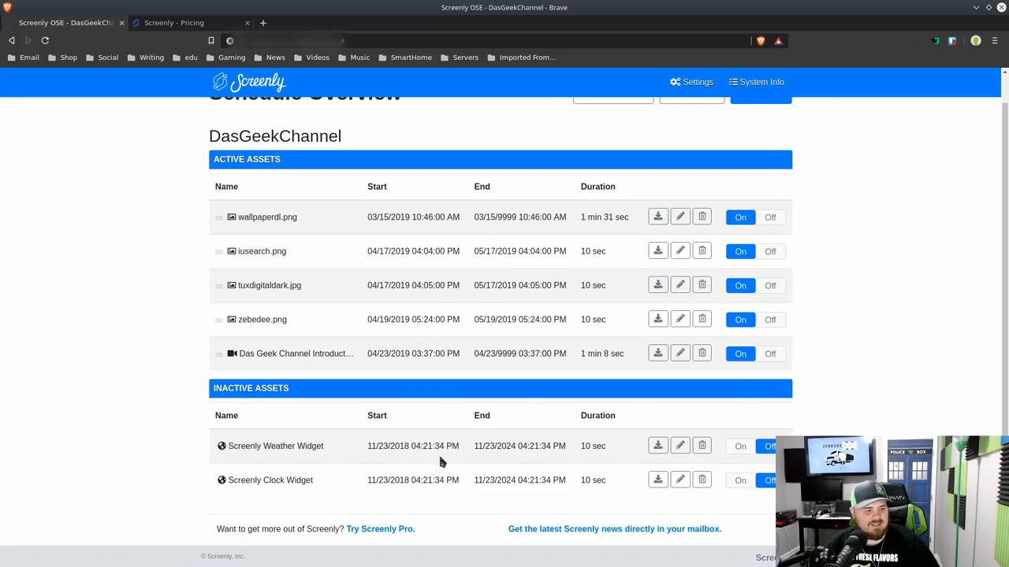
pyautogui.moveTo(590, 416)
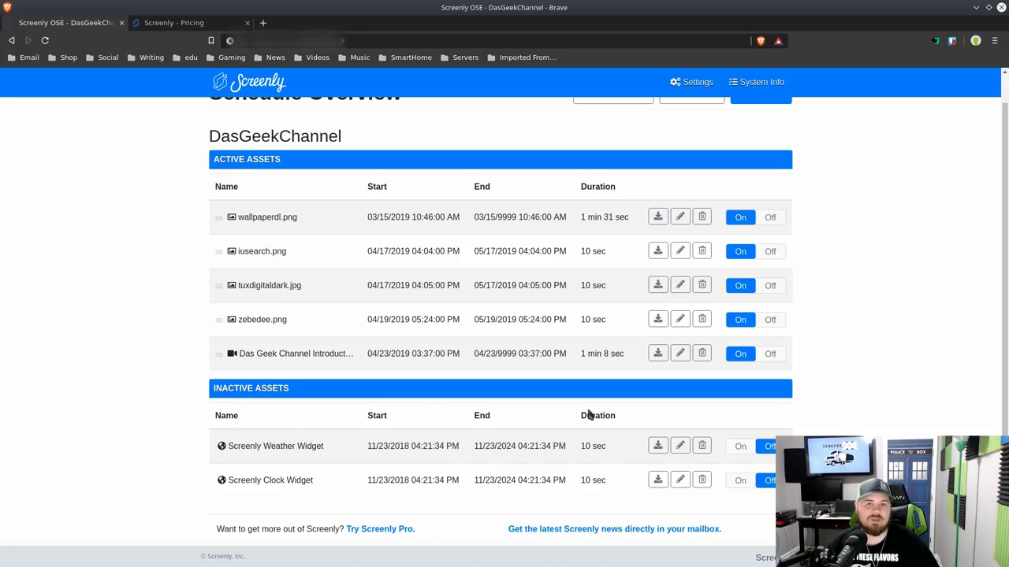
pyautogui.moveTo(400, 474)
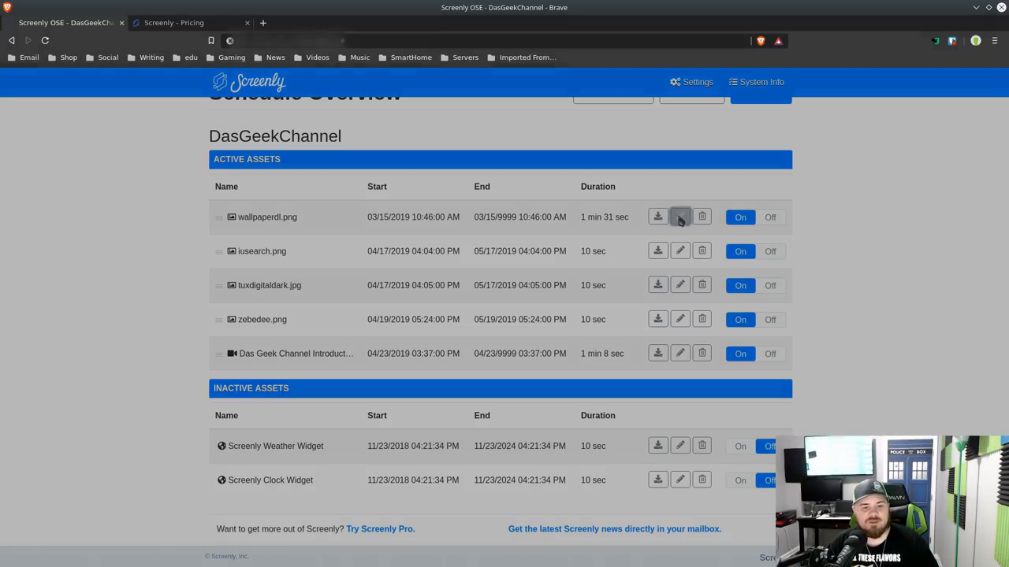
# - Edit wallpaperdl.png so Play for is Forever and save it
pyautogui.click(679, 218)
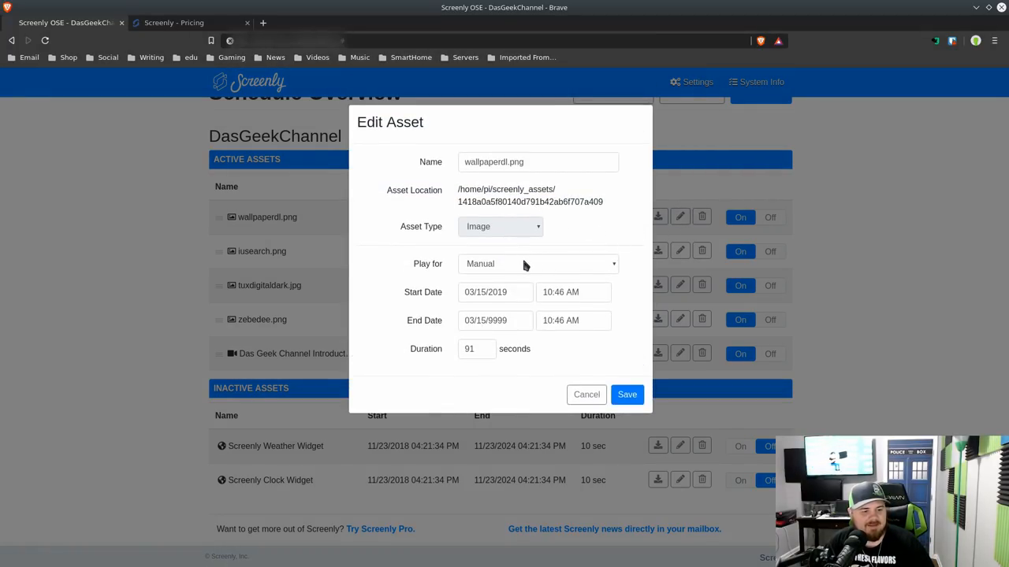
pyautogui.click(537, 264)
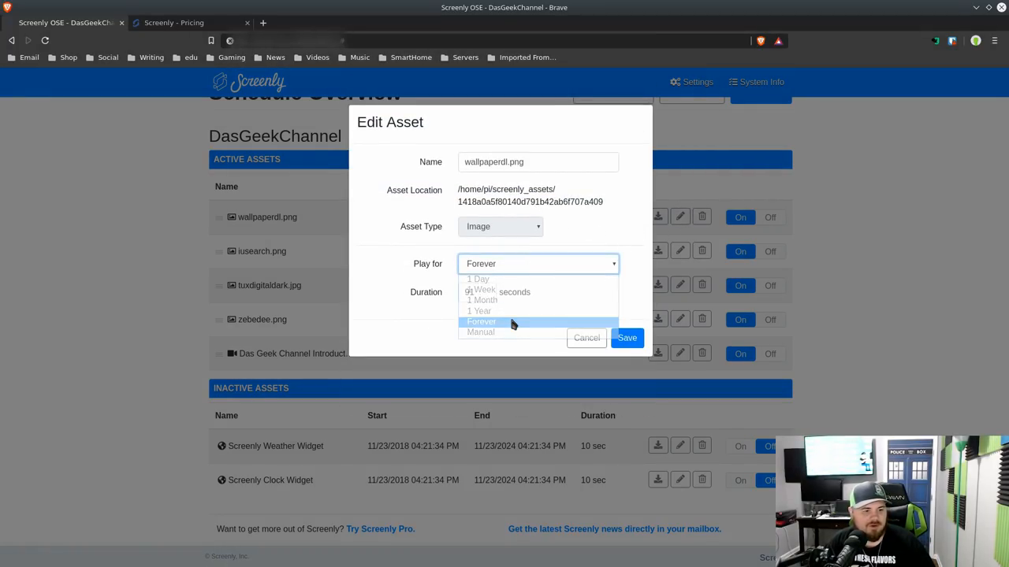
pyautogui.click(480, 321)
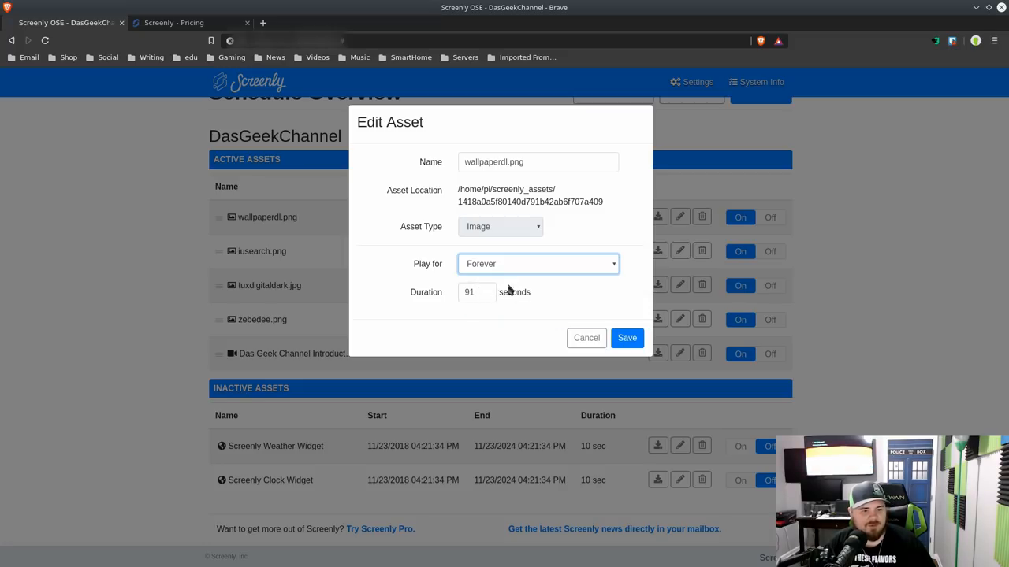
pyautogui.click(627, 337)
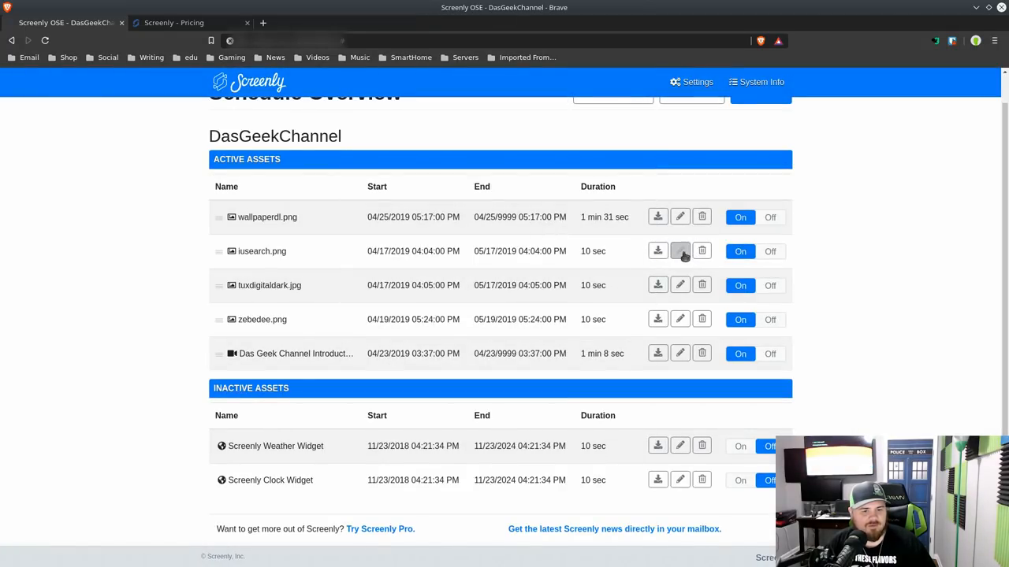
# - Edit iusearch.png, change its duration to 15 seconds and save
pyautogui.click(679, 251)
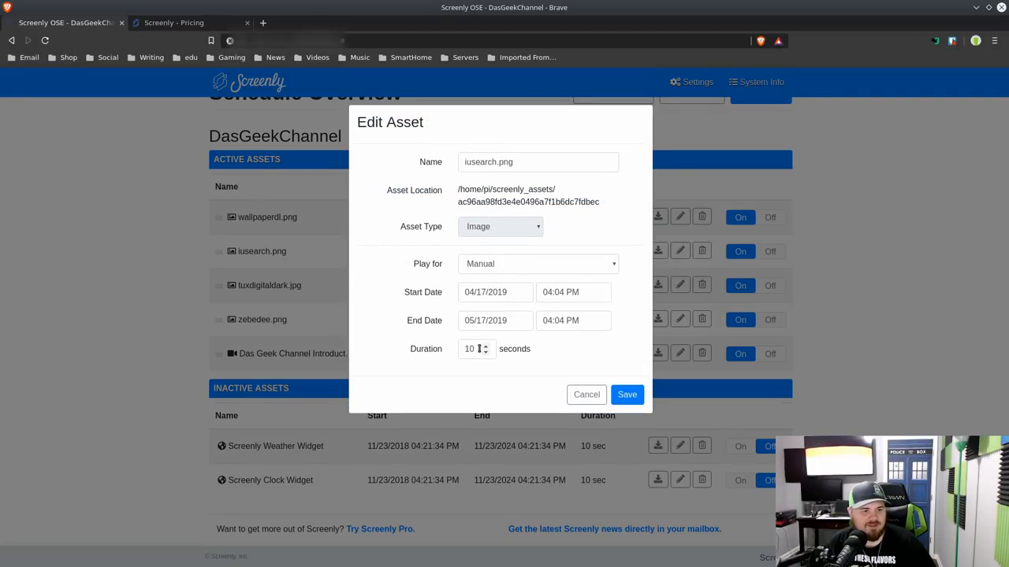
pyautogui.click(472, 350)
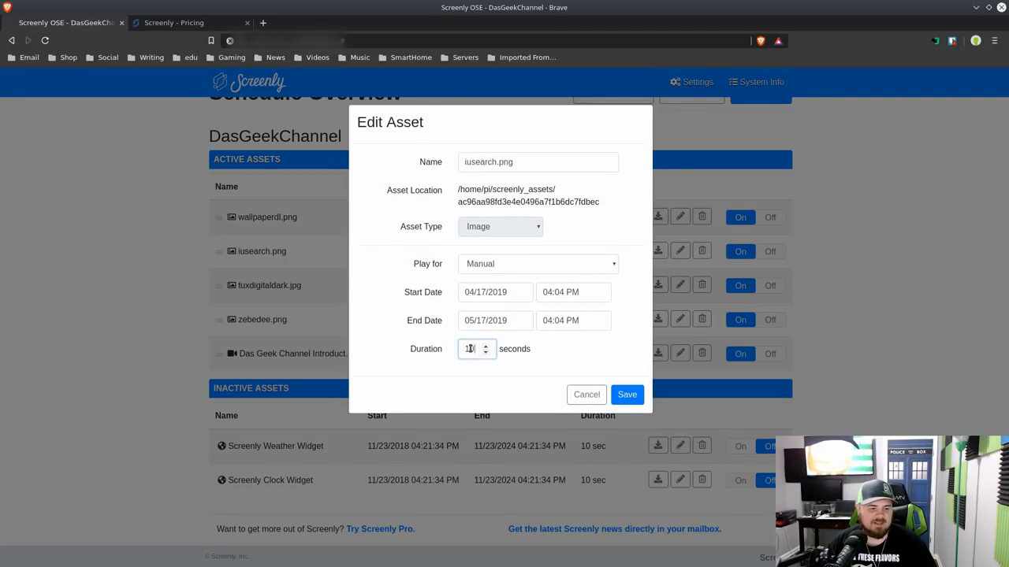
pyautogui.write('15')
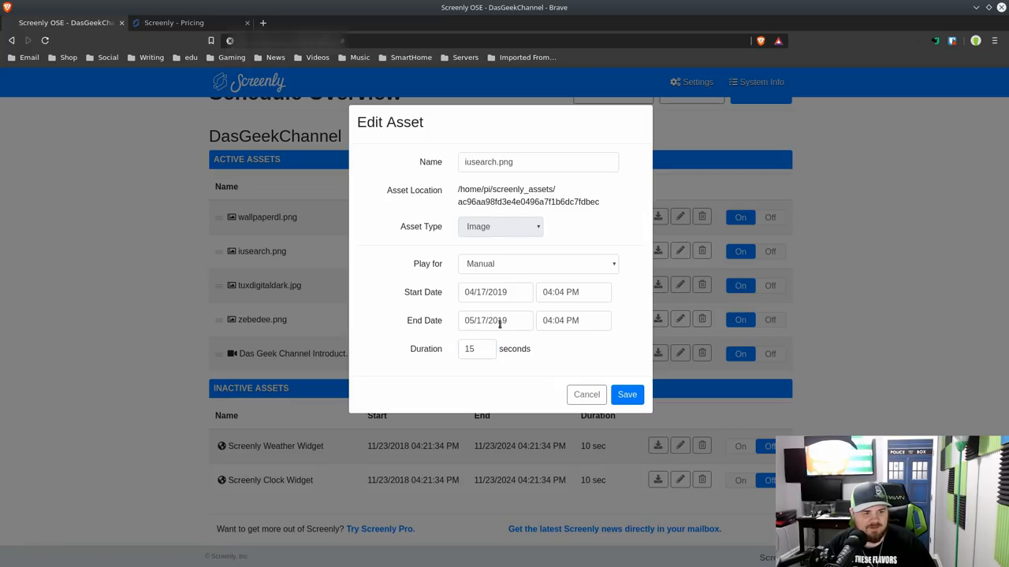
pyautogui.click(537, 263)
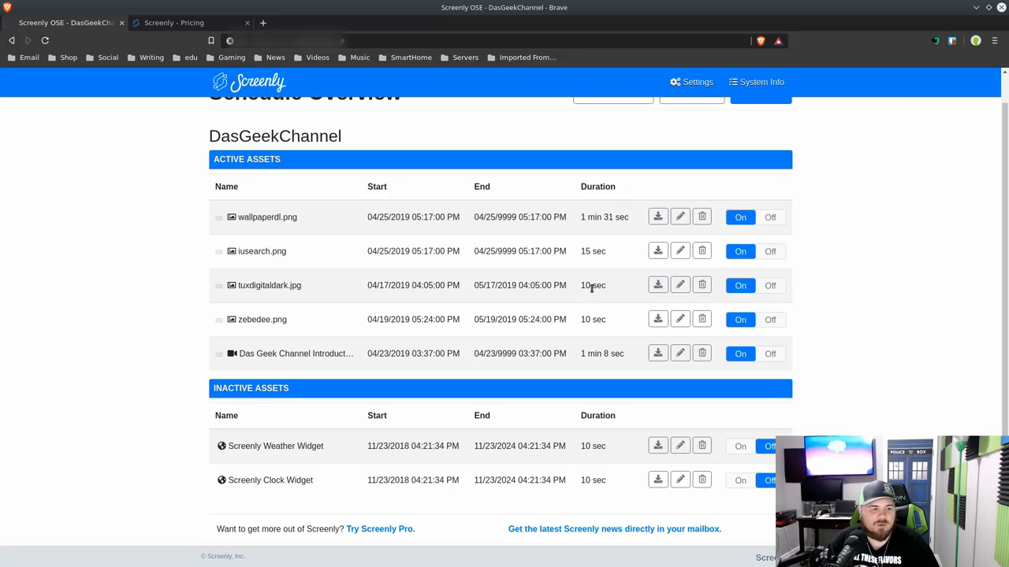
# - Go to the System Info page showing load average, free space, uptime and viewer logs
pyautogui.scroll(3)
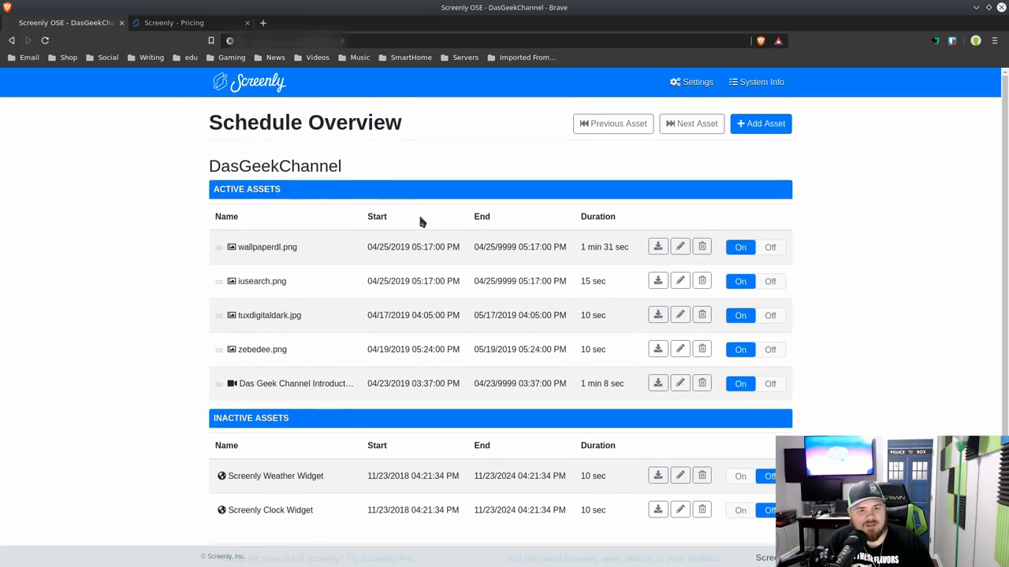
pyautogui.moveTo(435, 232)
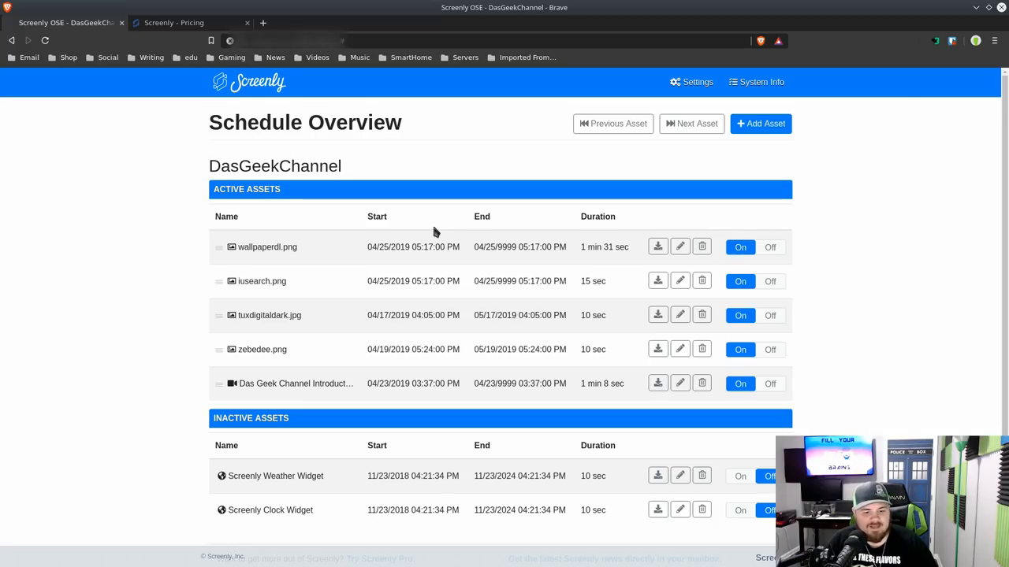
pyautogui.scroll(-3)
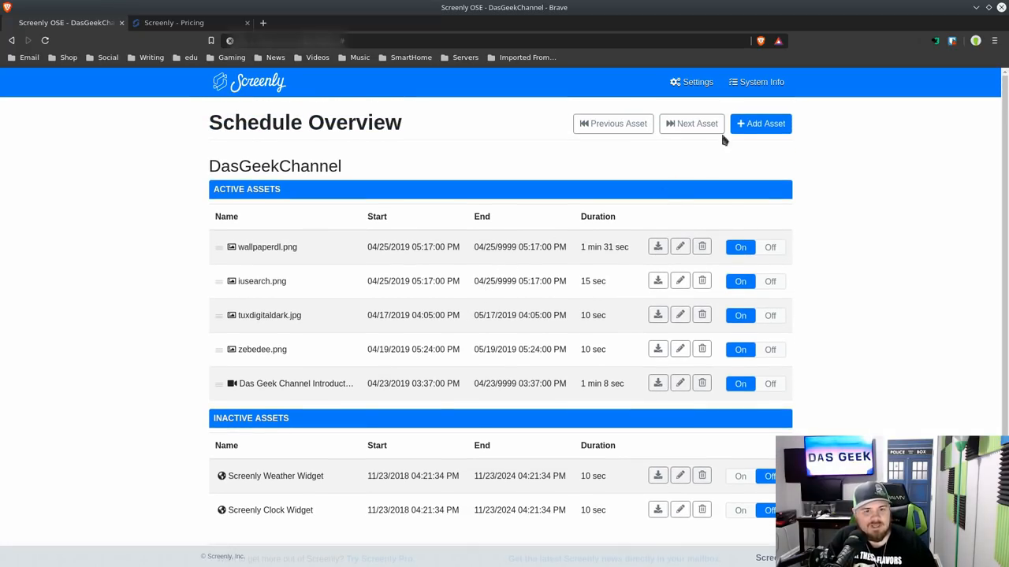
pyautogui.click(763, 82)
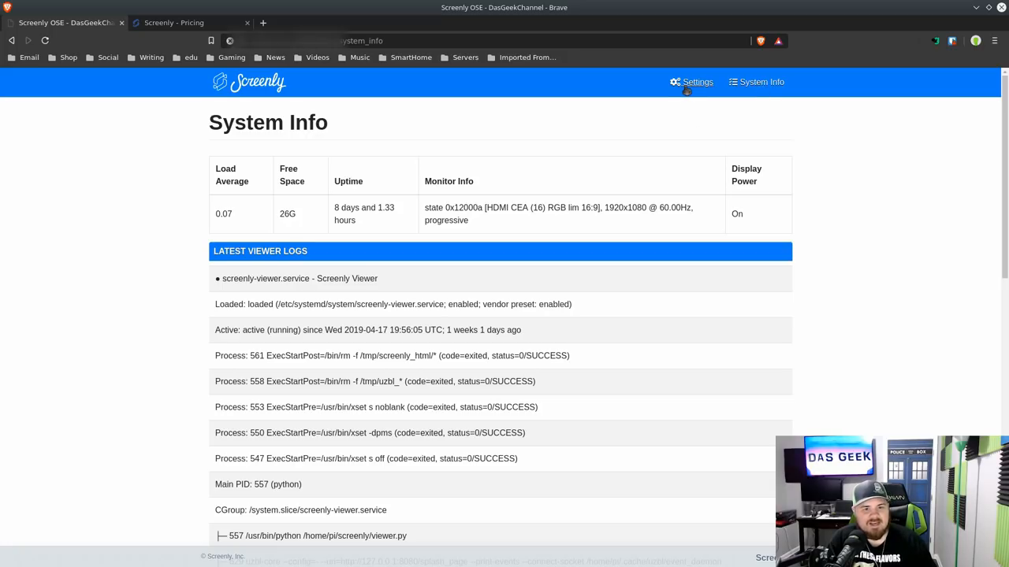
# - Go to the Settings page with player name DasGeekChannel, audio output and default durations
pyautogui.click(697, 82)
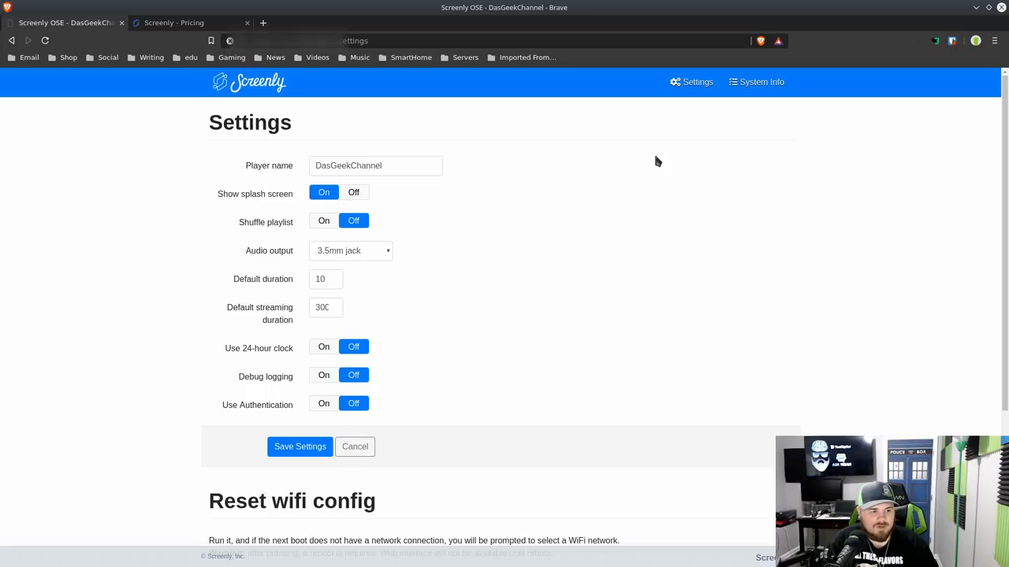
pyautogui.moveTo(215, 227)
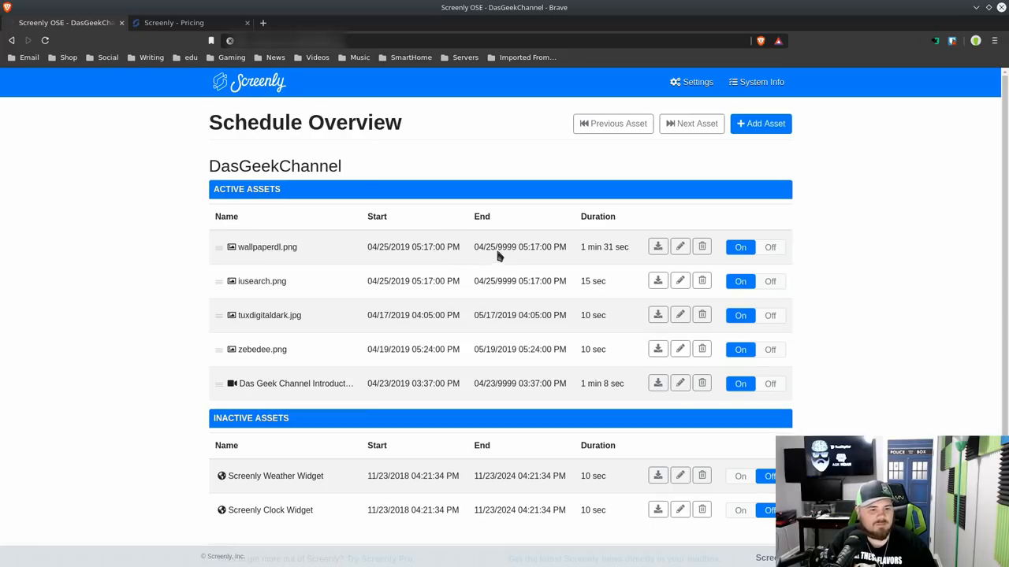
pyautogui.moveTo(503, 246)
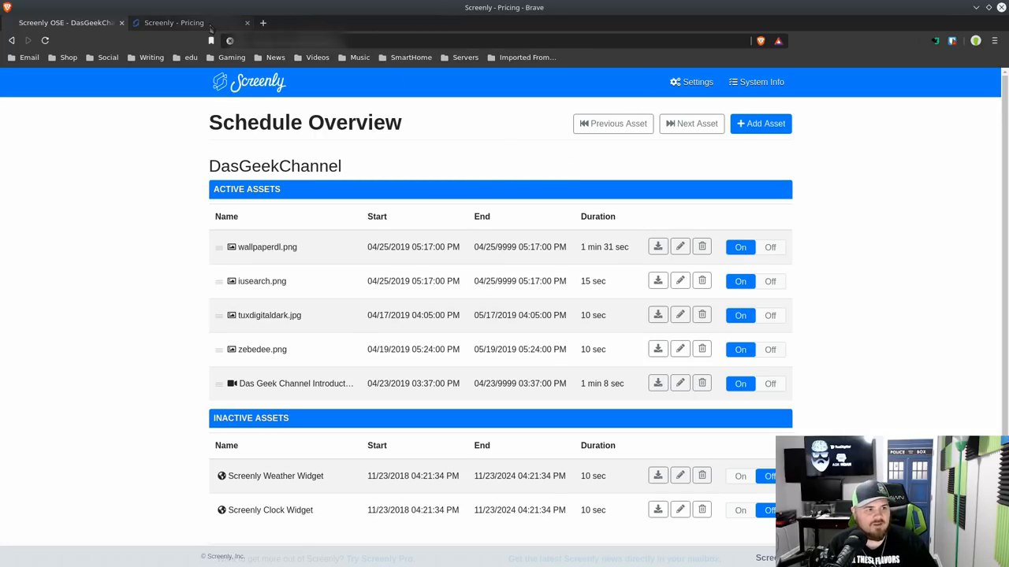
# - Switch over to the Screenly website's OSE overview page
pyautogui.click(181, 22)
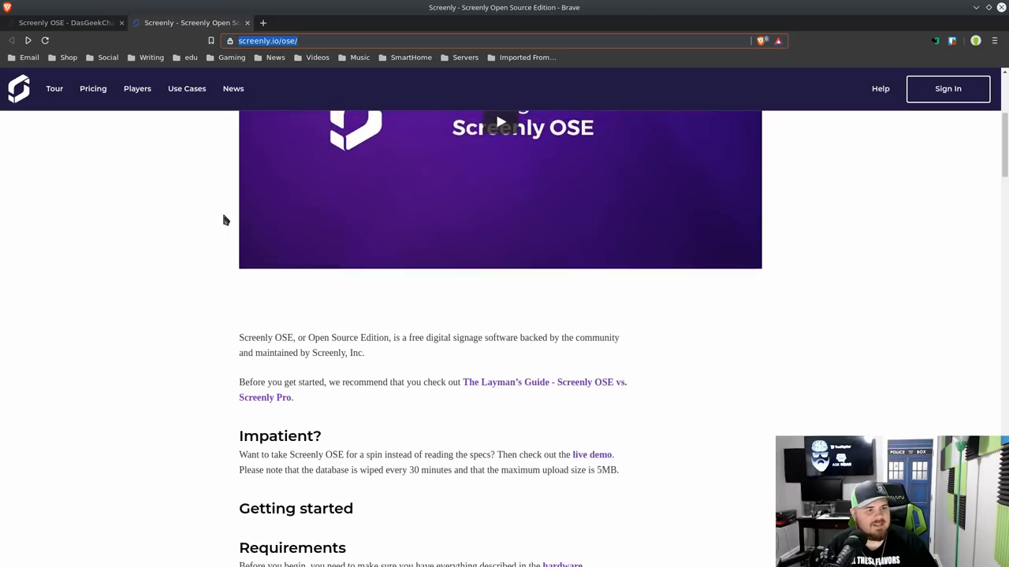
# - Scroll the screenly.io/ose page down to Option 3: Install Screenly OSE yourself
pyautogui.scroll(3)
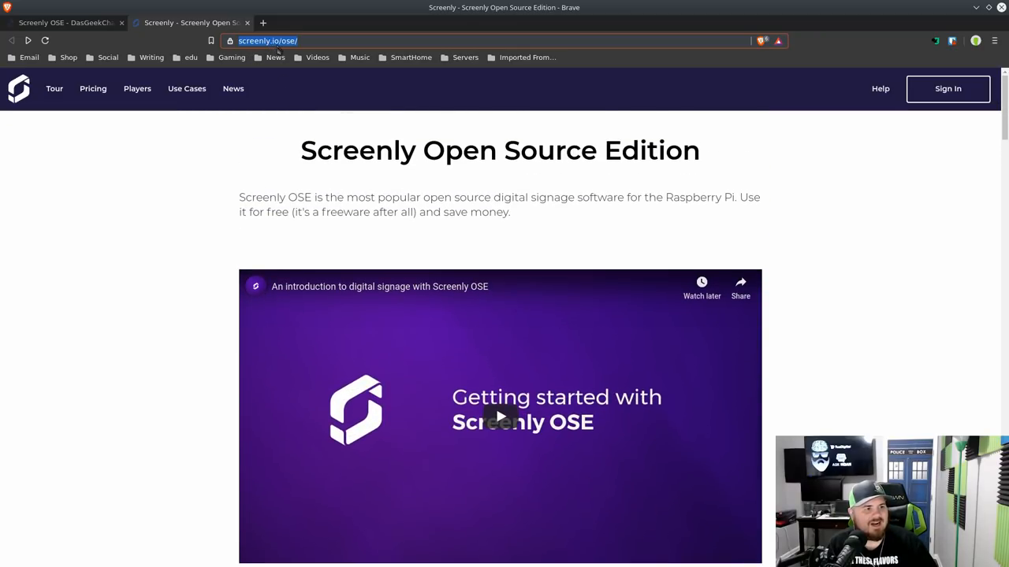
pyautogui.moveTo(776, 156)
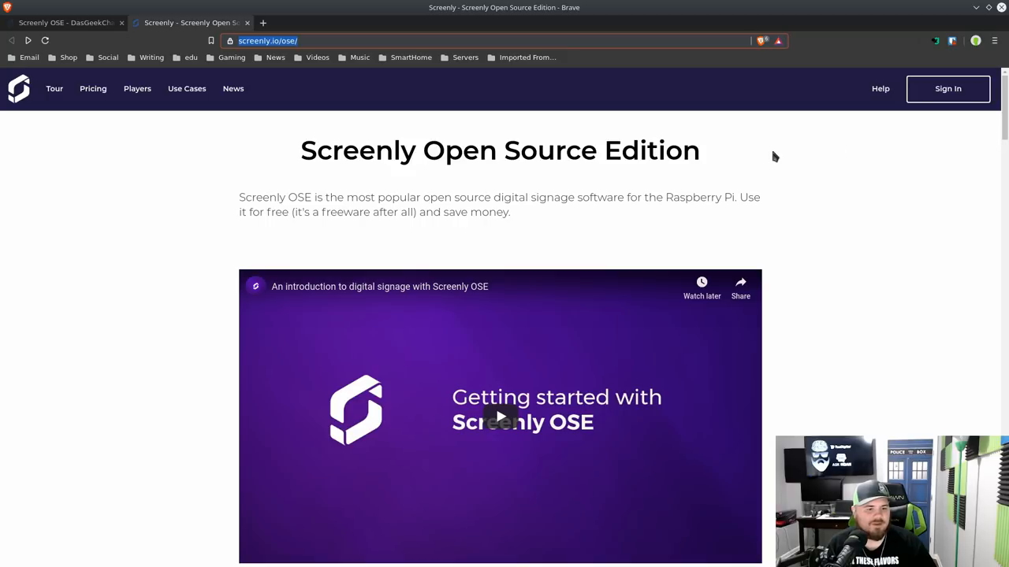
pyautogui.scroll(-3)
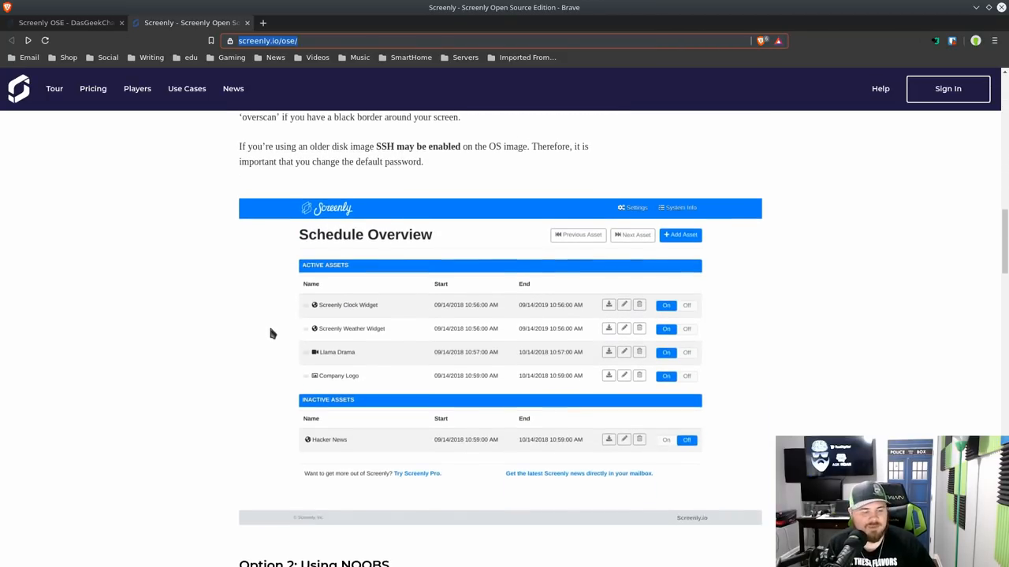
pyautogui.scroll(-3)
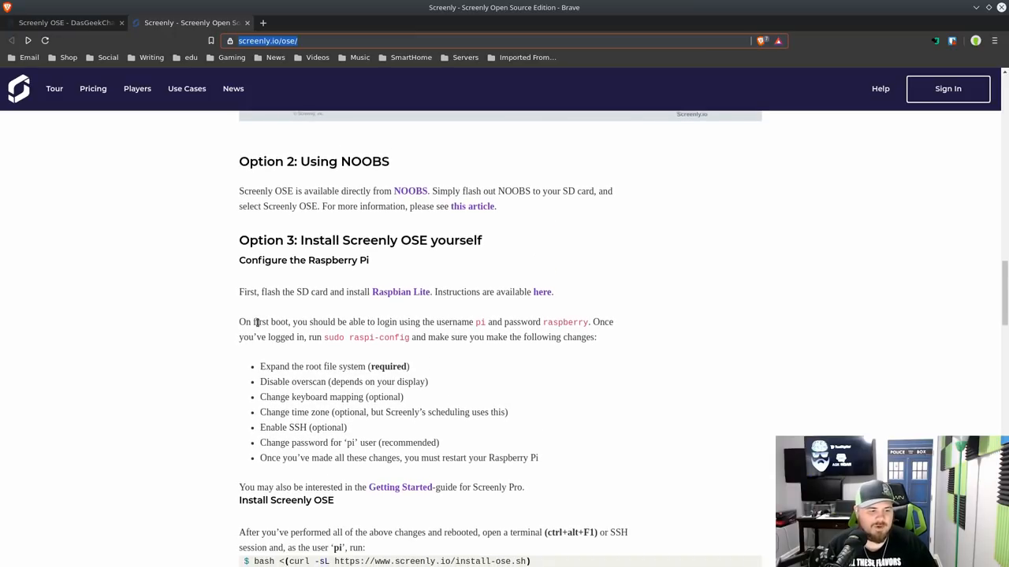
pyautogui.scroll(-3)
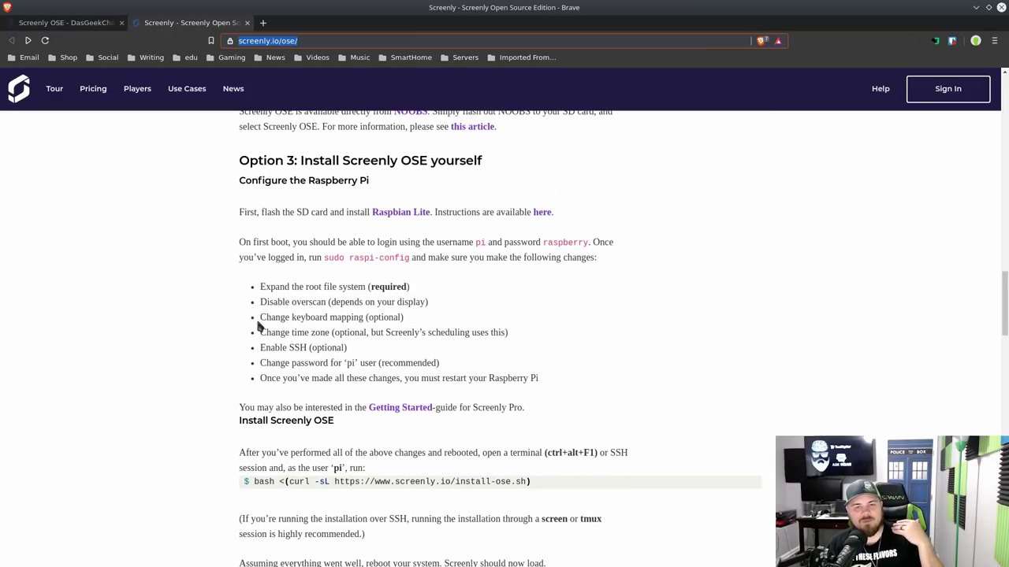